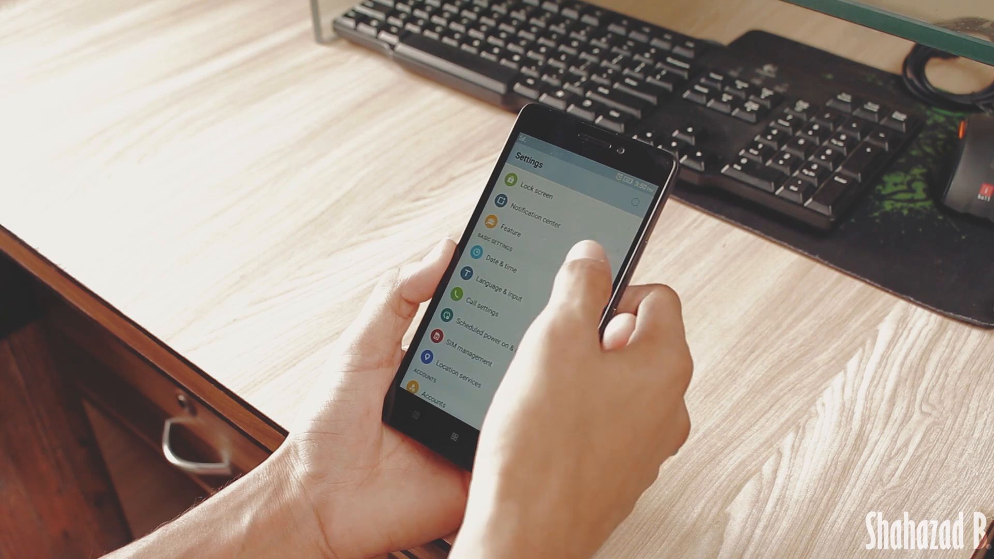
# Step: Reach the Quick Snap gesture page under Feature, then move on to Smart scene's trigger chooser
pyautogui.click(507, 234)
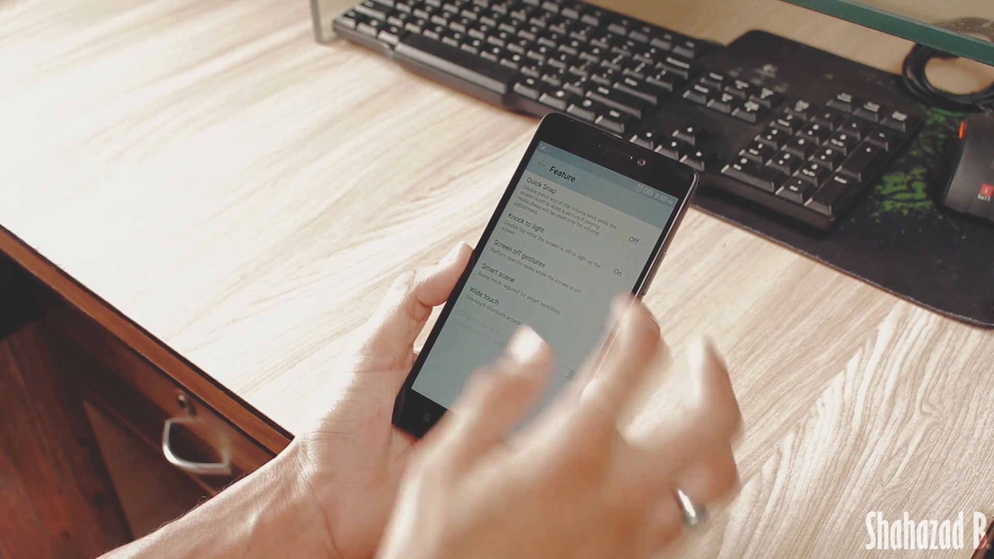
pyautogui.click(539, 190)
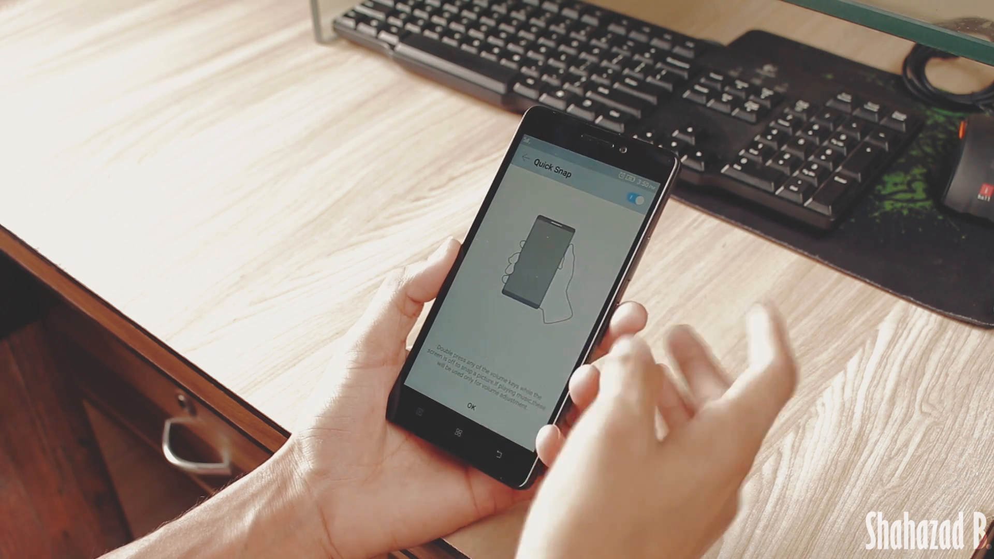
pyautogui.click(470, 407)
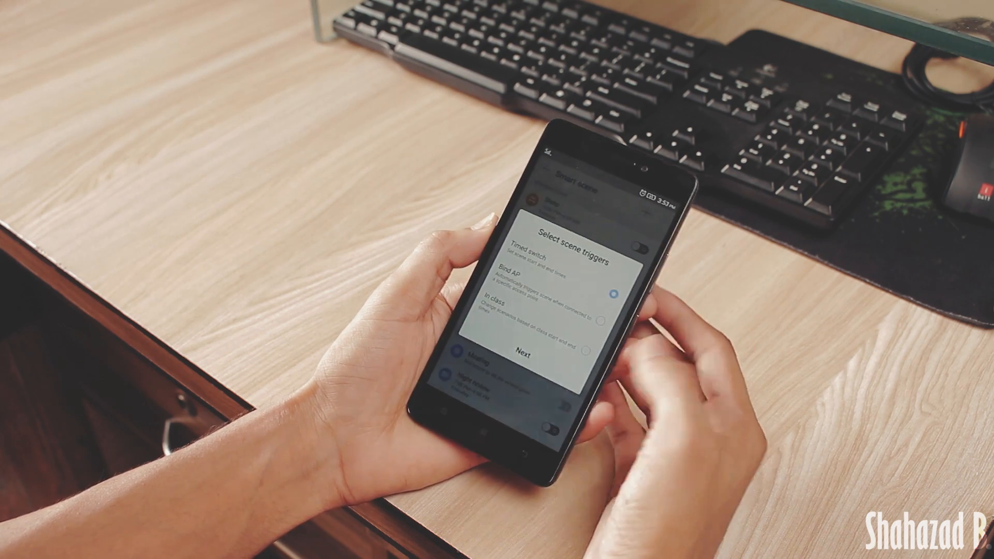
# Step: Create a timed Smart scene named 'home' with WLAN, Brightness and Profile tasks added
pyautogui.click(520, 353)
pyautogui.write('home')
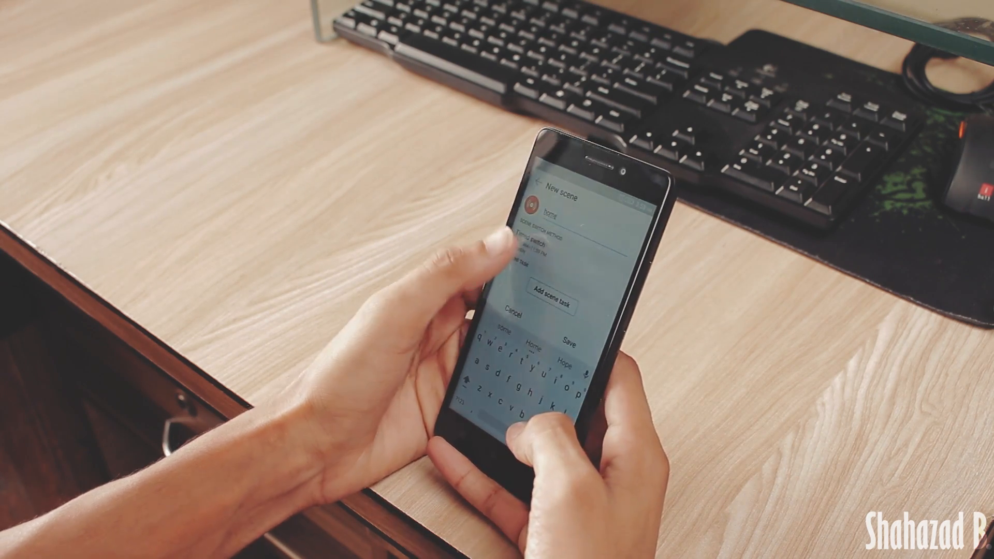
pyautogui.click(553, 291)
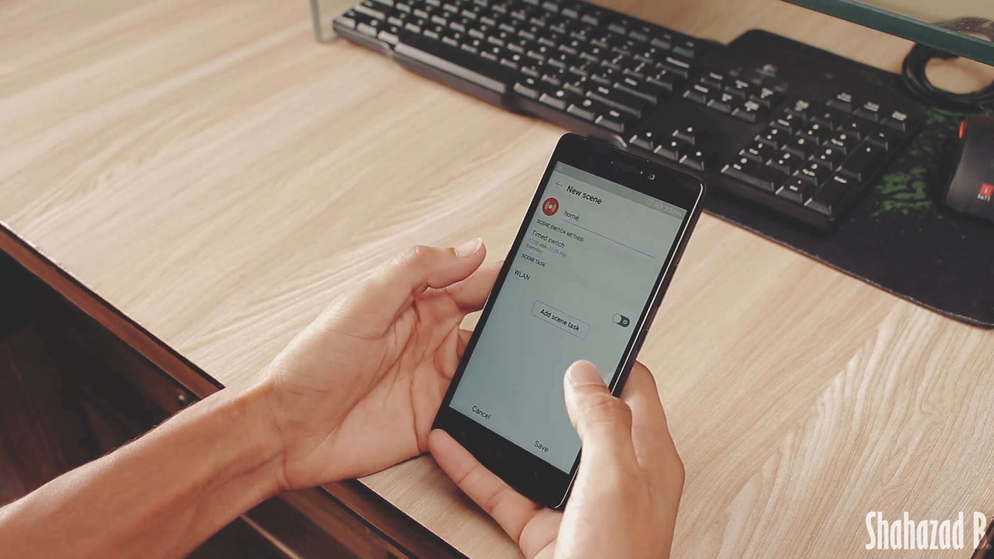
pyautogui.click(561, 326)
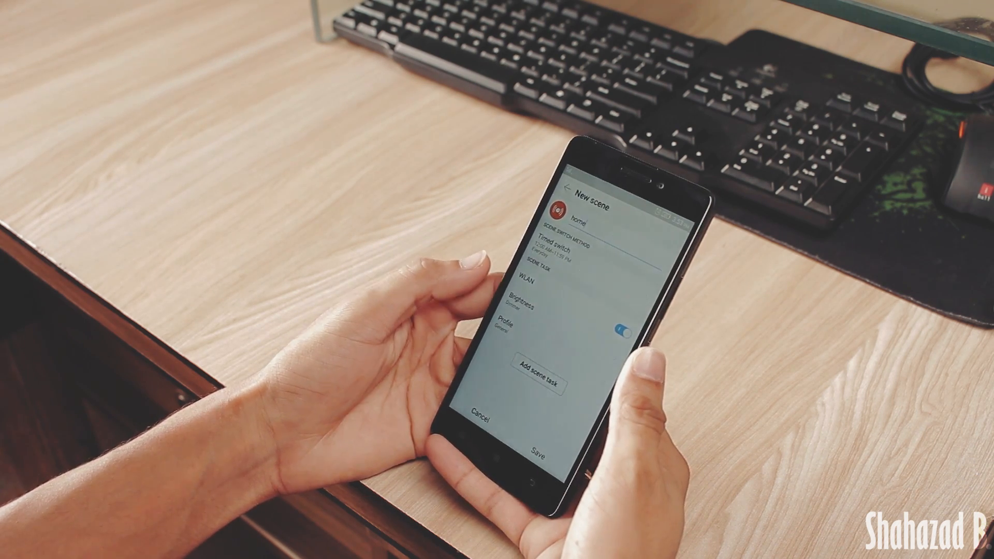
pyautogui.click(551, 242)
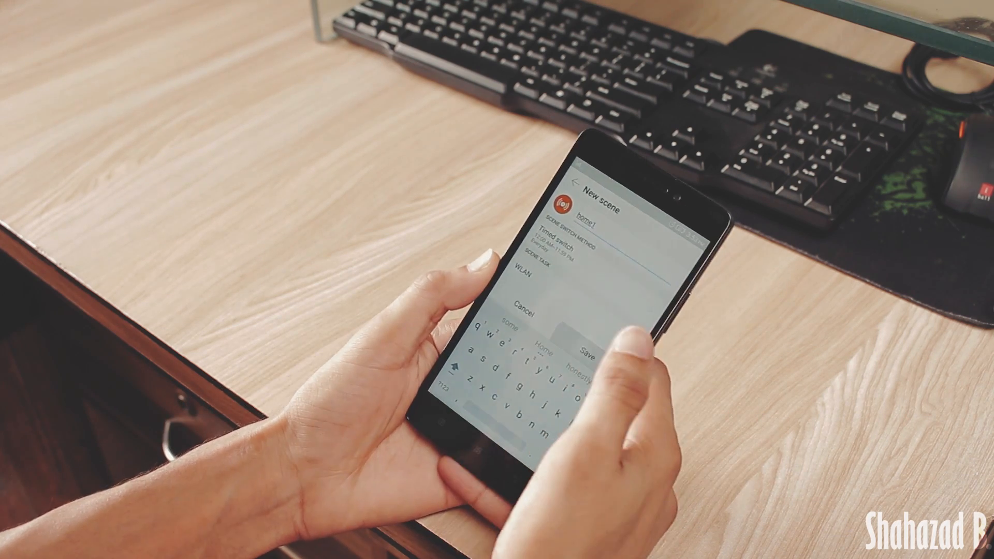
pyautogui.click(583, 332)
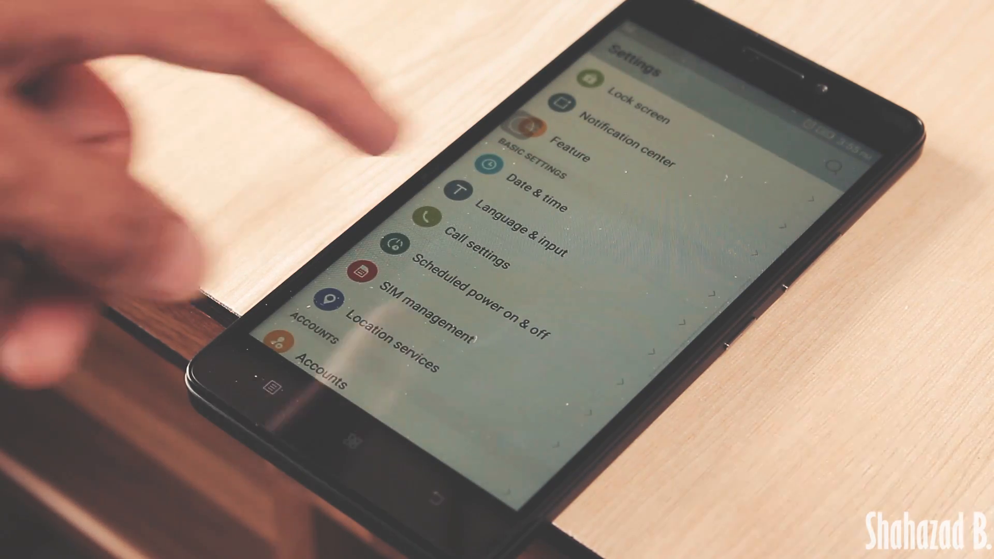
# Step: Set Display color balance to Custom mode, revealing tone and saturation adjustments
pyautogui.scroll(-3)
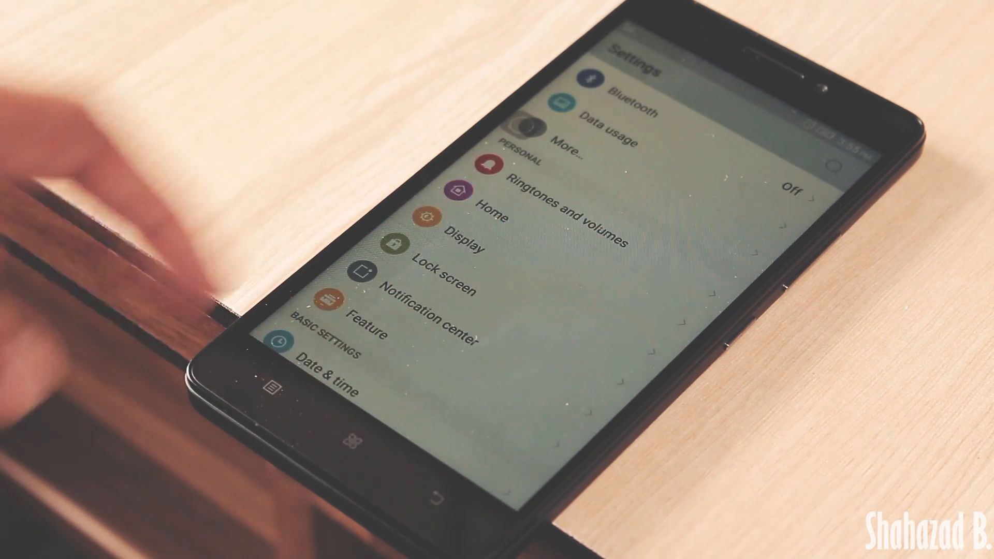
pyautogui.click(463, 234)
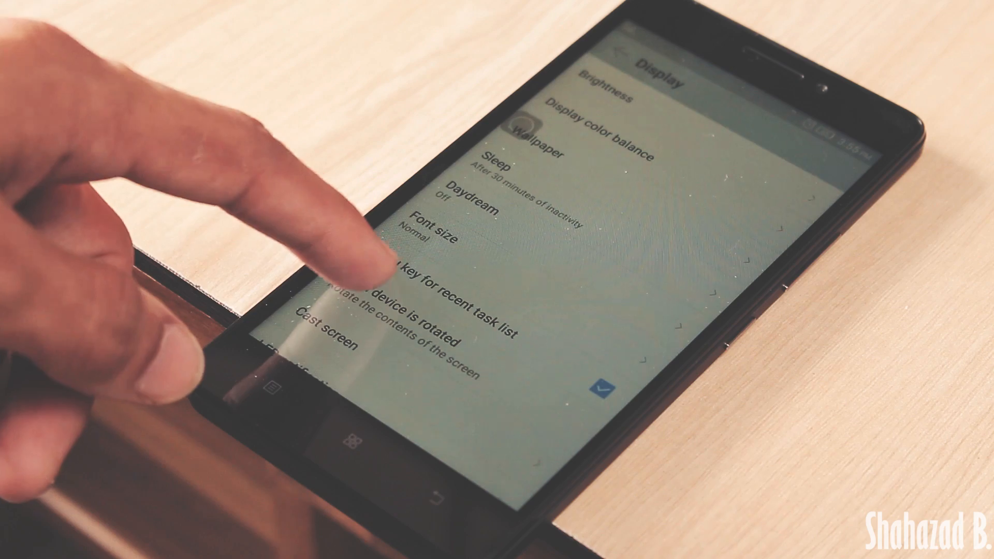
pyautogui.click(608, 142)
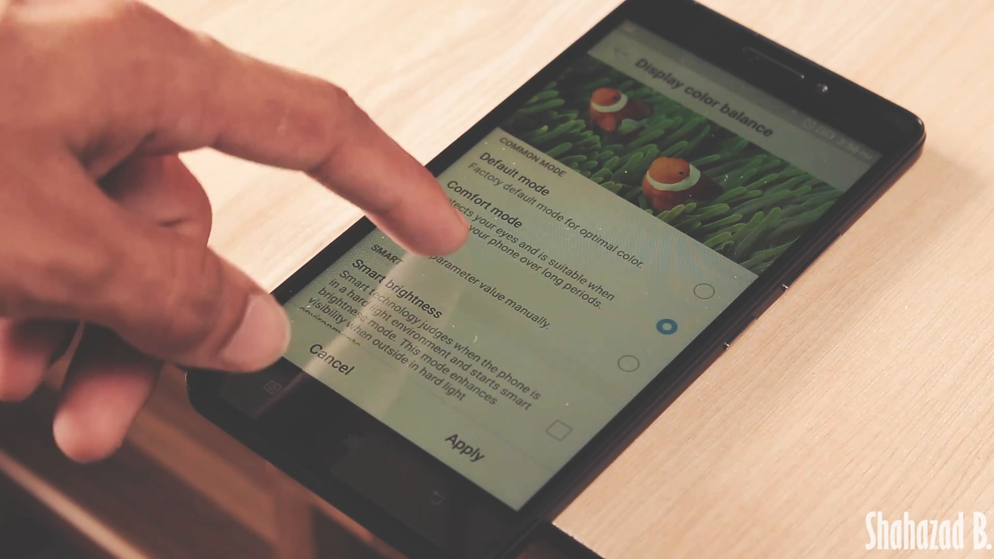
pyautogui.click(647, 358)
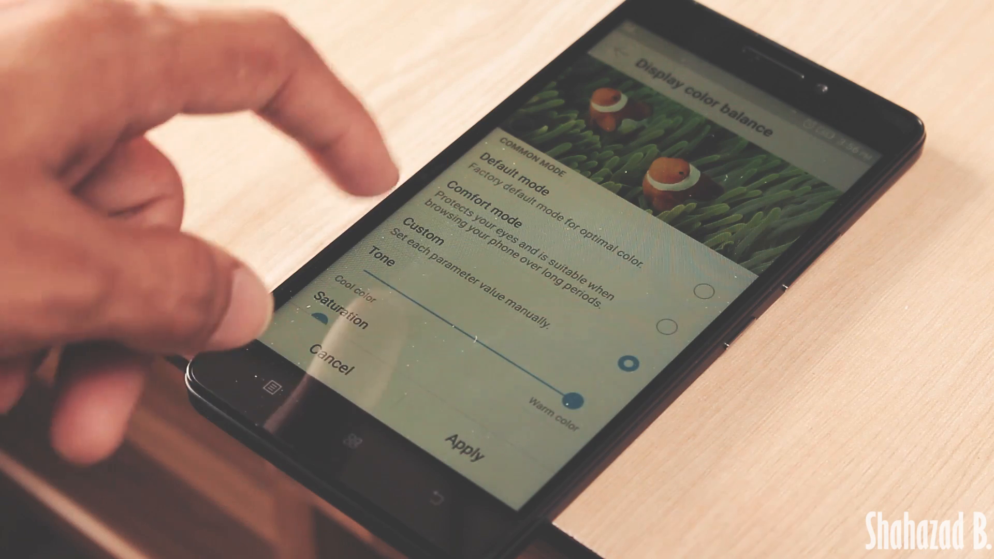
pyautogui.scroll(-3)
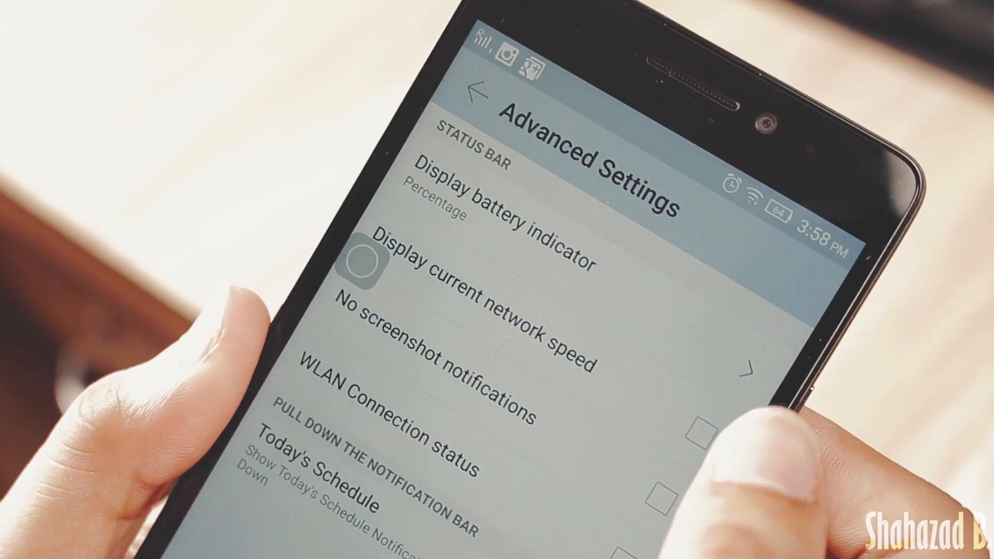
# Step: Leave the status bar Advanced Settings and return to the main Settings list
pyautogui.click(696, 431)
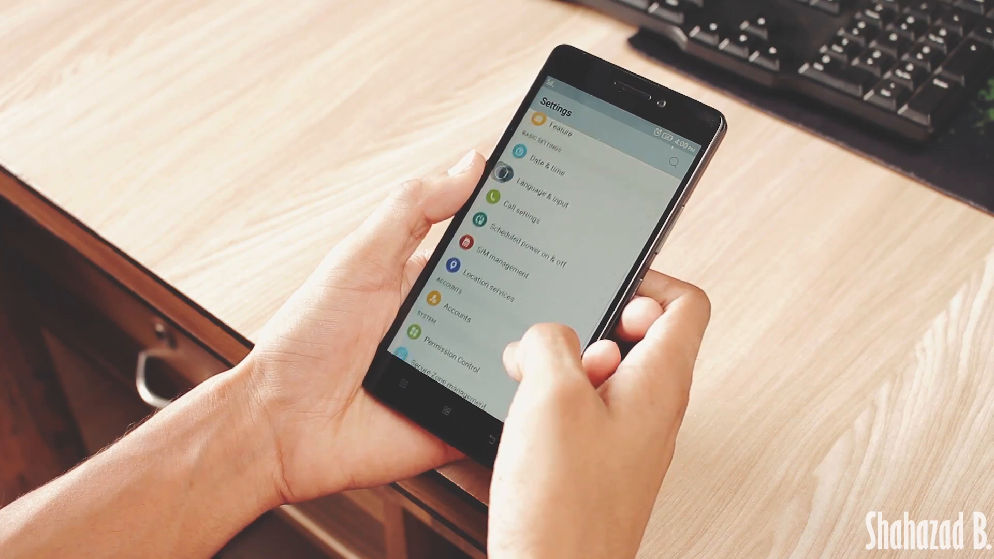
# Step: Enter Power manager, showing battery saver and consumption options
pyautogui.click(532, 212)
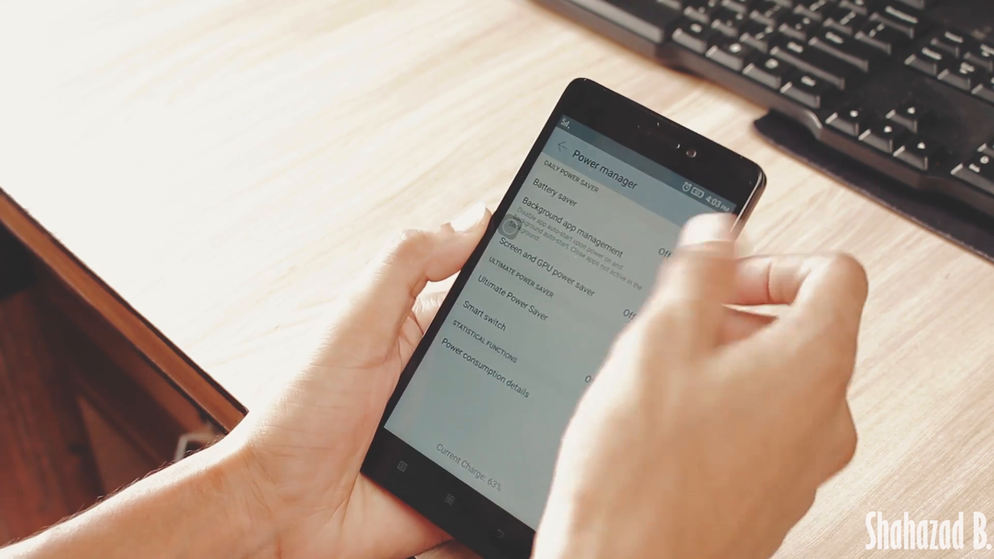
# Step: Enable the Battery saver switch, leaving auto-turn-on at Never
pyautogui.click(538, 213)
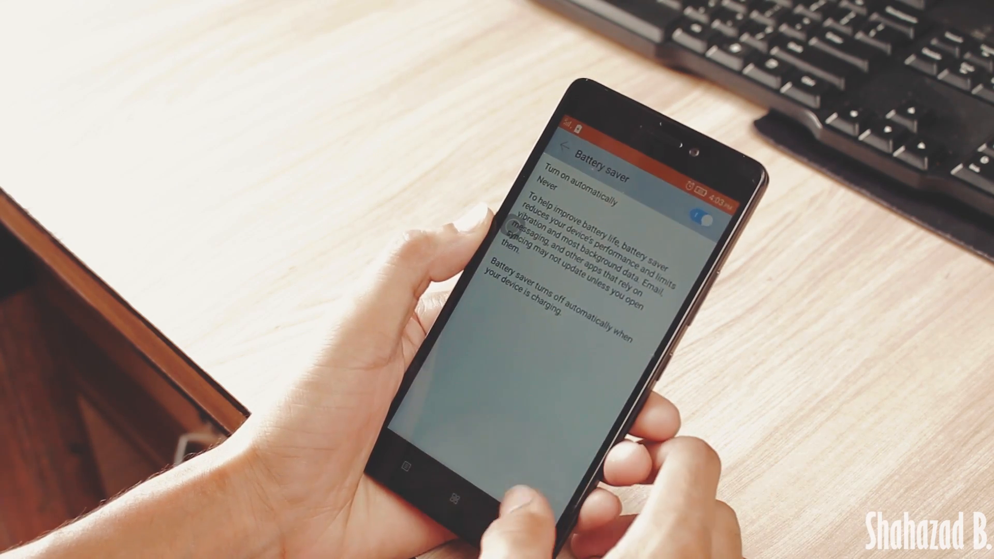